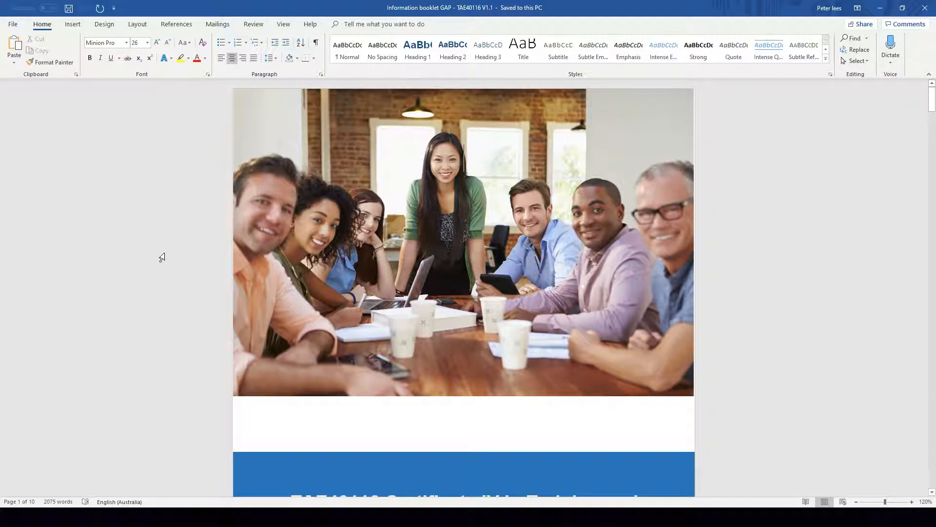
Step: Review the booklet, then start Save As and browse for a location on this PC
{"action": "scroll", "scroll_direction": "down", "scroll_amount": 3}
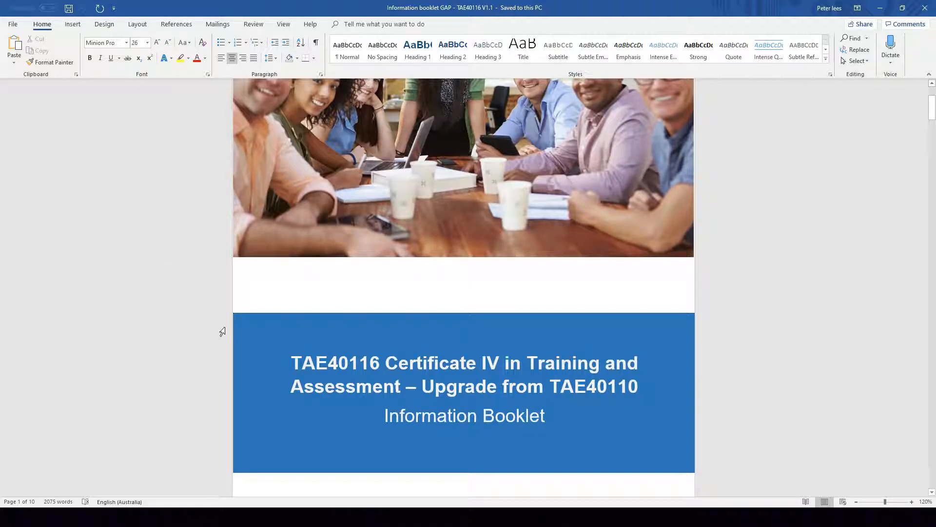
{"action": "mouse_move", "coordinate": [755, 364]}
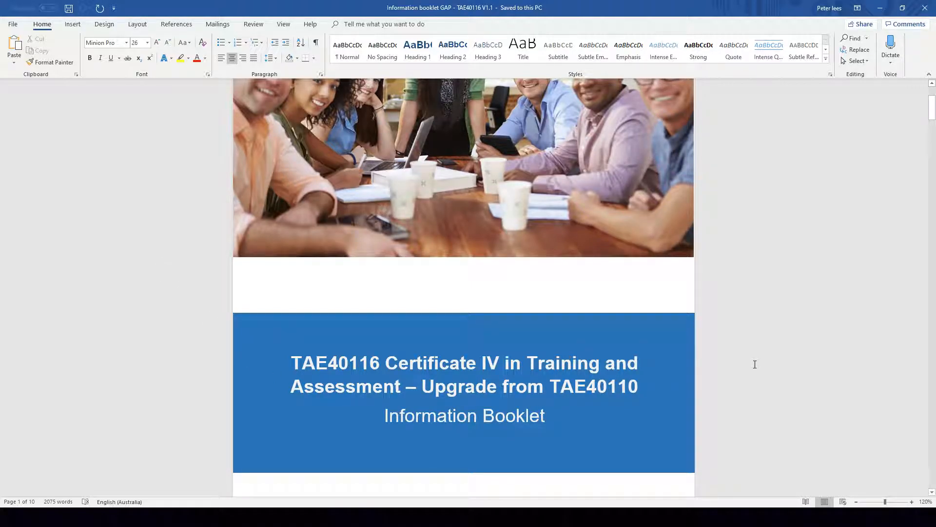
{"action": "scroll", "scroll_direction": "down", "scroll_amount": 3}
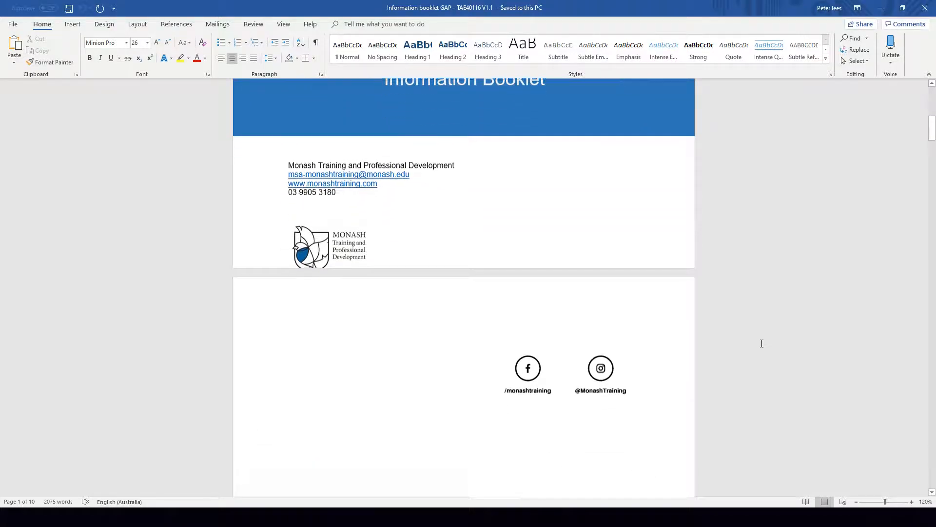
{"action": "scroll", "scroll_direction": "down", "scroll_amount": 3}
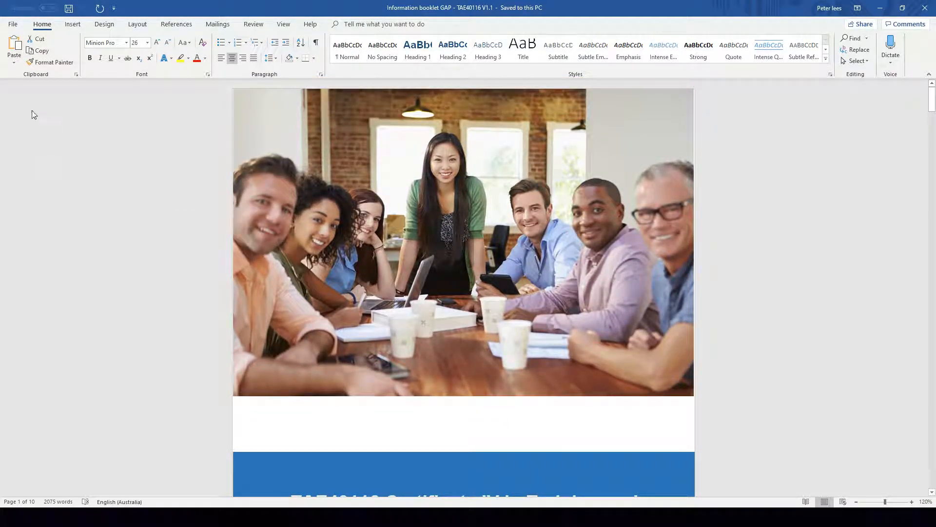
{"action": "left_click", "coordinate": [11, 24]}
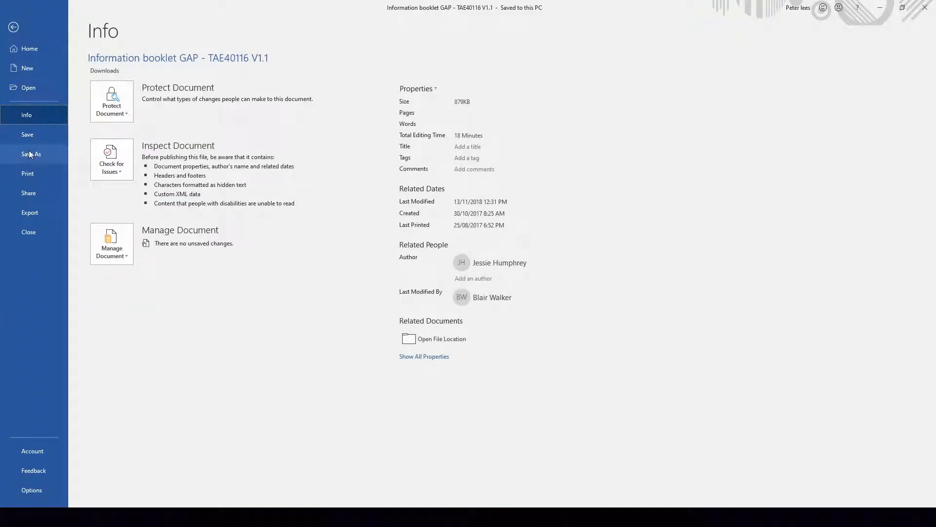
{"action": "left_click", "coordinate": [32, 154]}
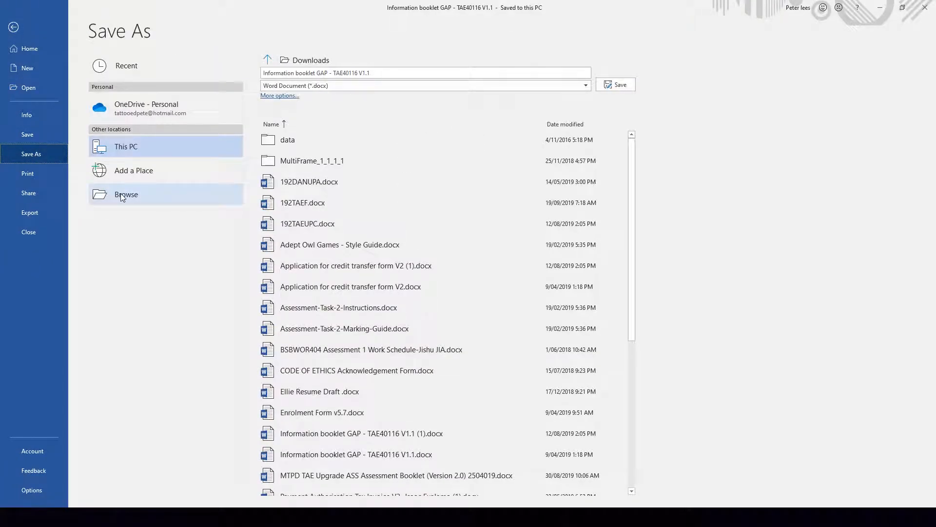
{"action": "left_click", "coordinate": [126, 194]}
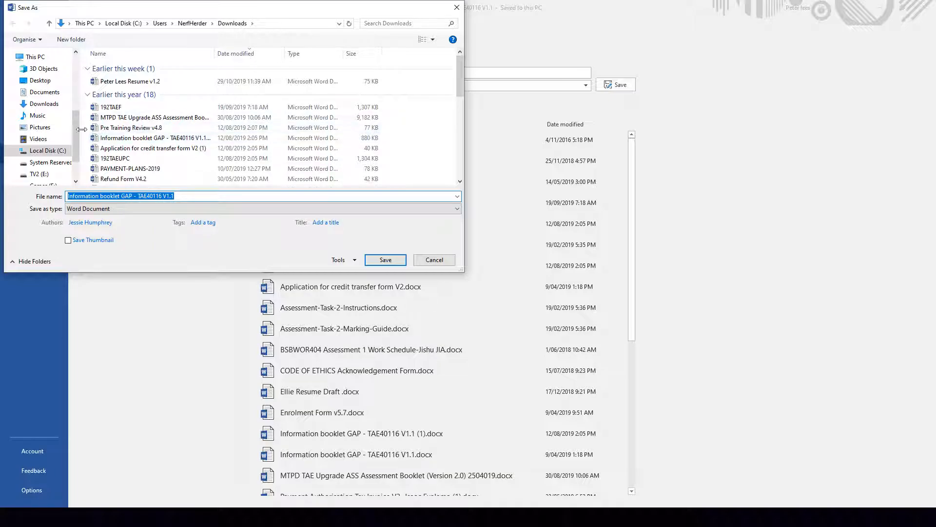
Step: Target Documents > Assessment Cluster and name the copy 'Information booklet GAP - TAE40116 PDF Copy'
{"action": "left_click", "coordinate": [43, 92]}
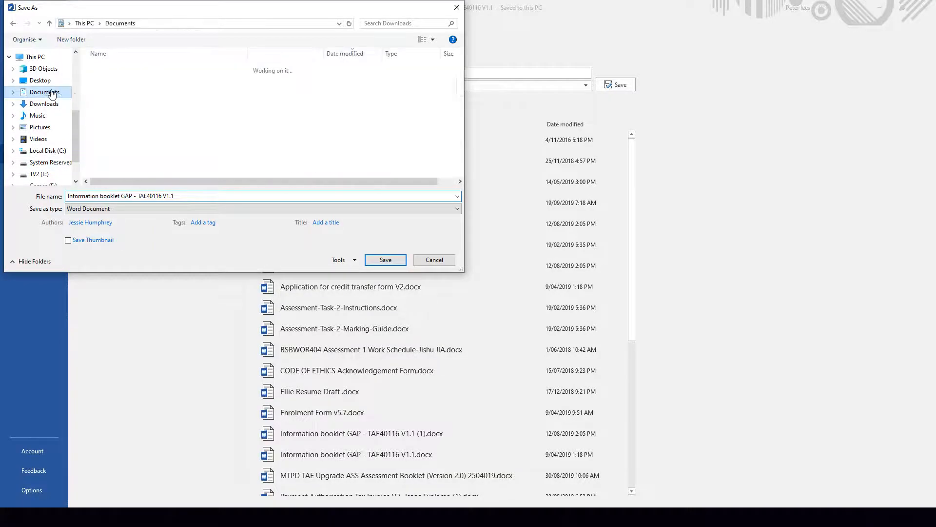
{"action": "left_click", "coordinate": [44, 92]}
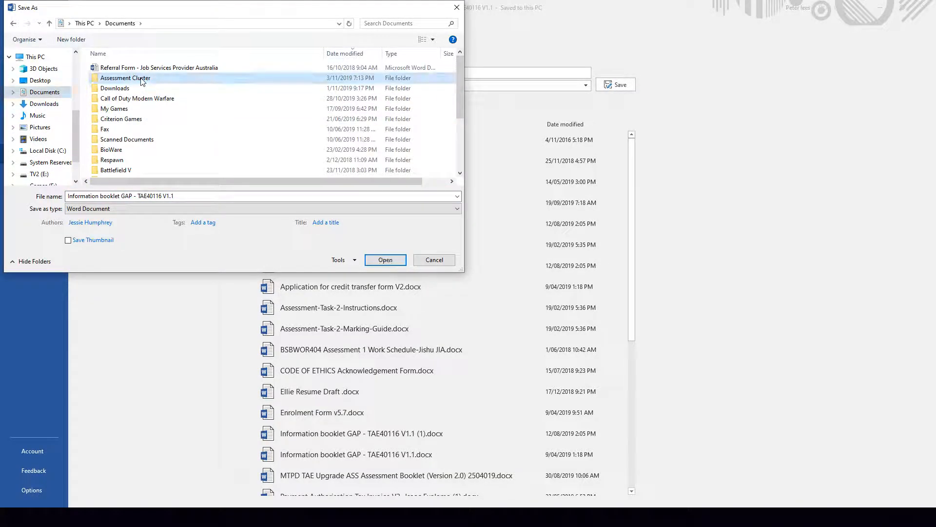
{"action": "double_click", "coordinate": [125, 78]}
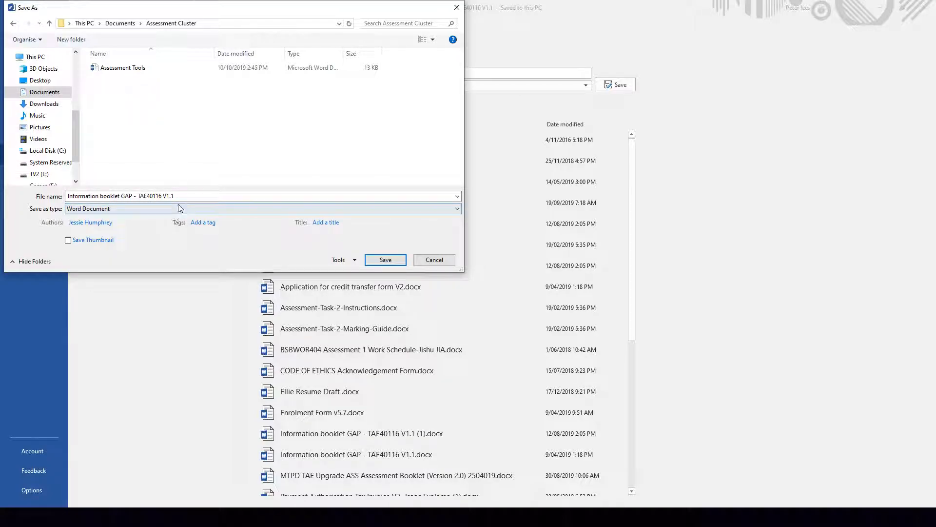
{"action": "left_click", "coordinate": [173, 196]}
{"action": "type", "text": "PDF Copy"}
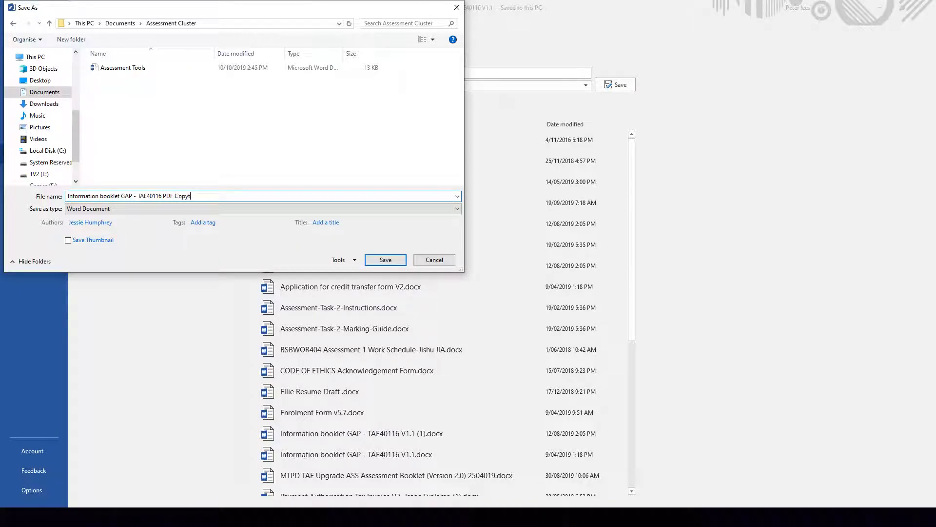
Step: Set Save as type to PDF for the 'PDF Copy' file in Assessment Cluster
{"action": "left_click", "coordinate": [261, 208]}
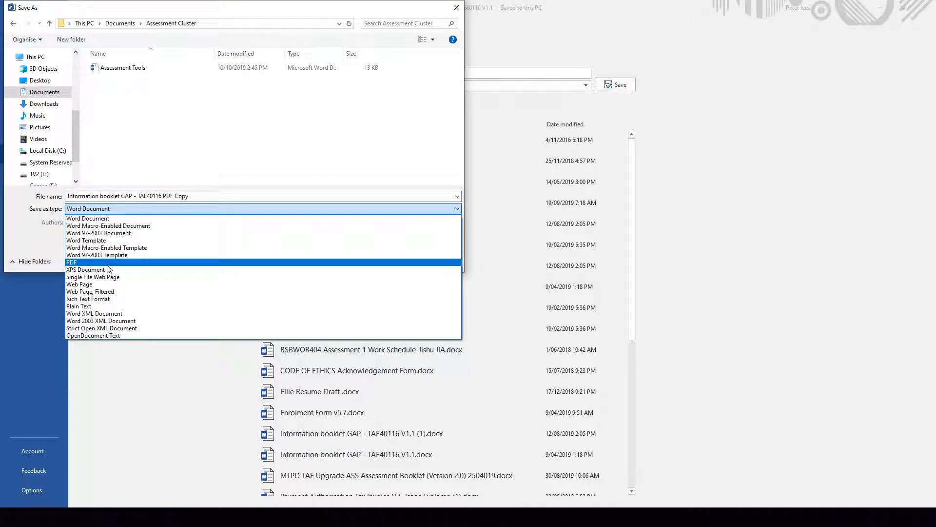
{"action": "left_click", "coordinate": [72, 262]}
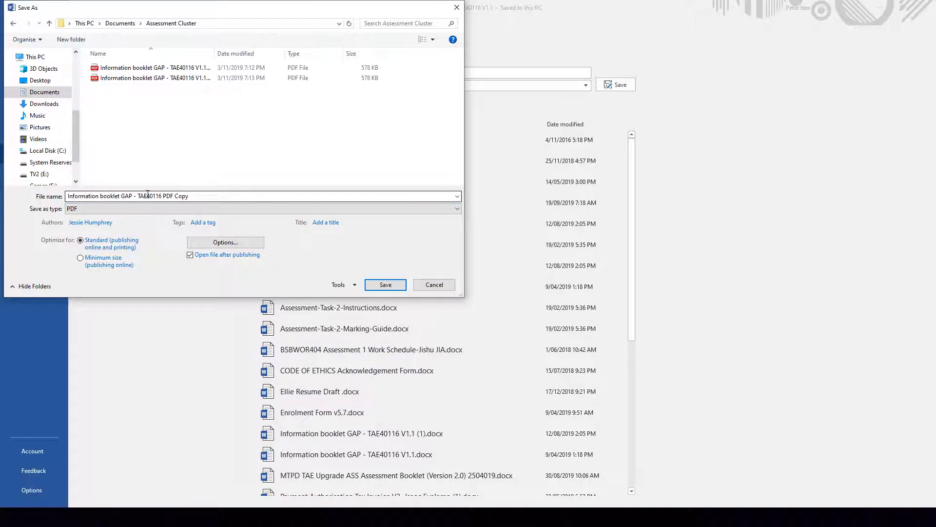
{"action": "mouse_move", "coordinate": [226, 199]}
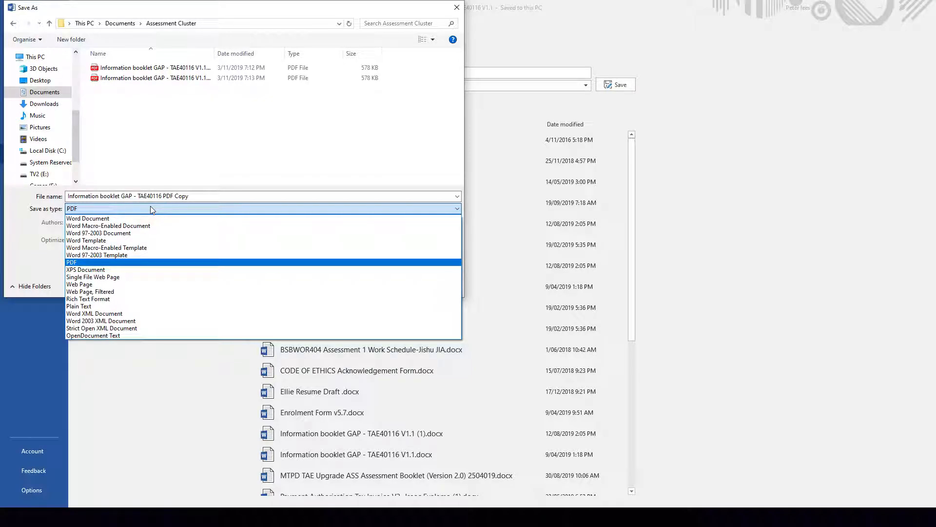
{"action": "left_click", "coordinate": [72, 262]}
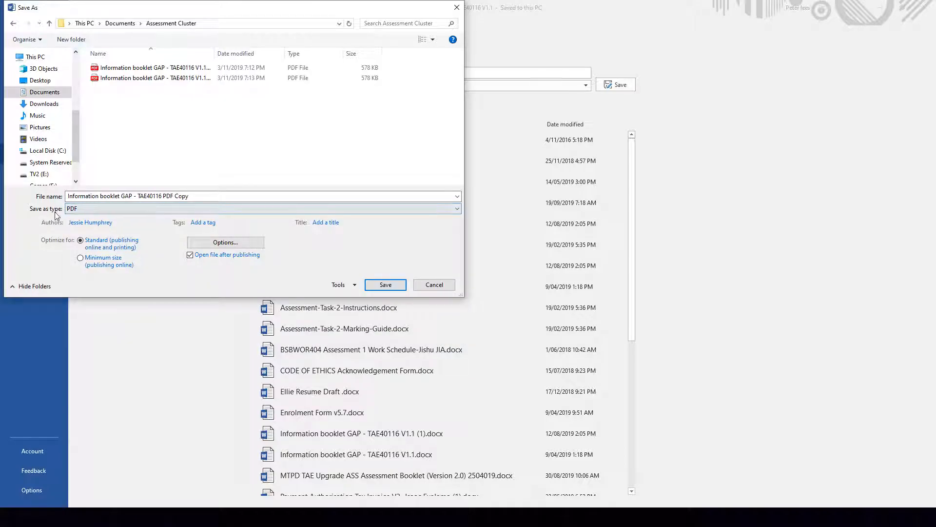
{"action": "left_click", "coordinate": [263, 208]}
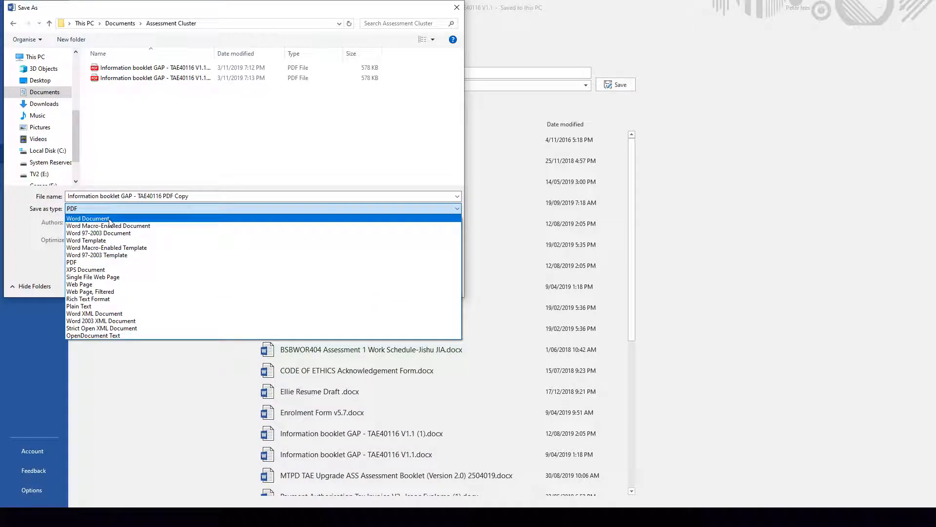
{"action": "left_click", "coordinate": [72, 261]}
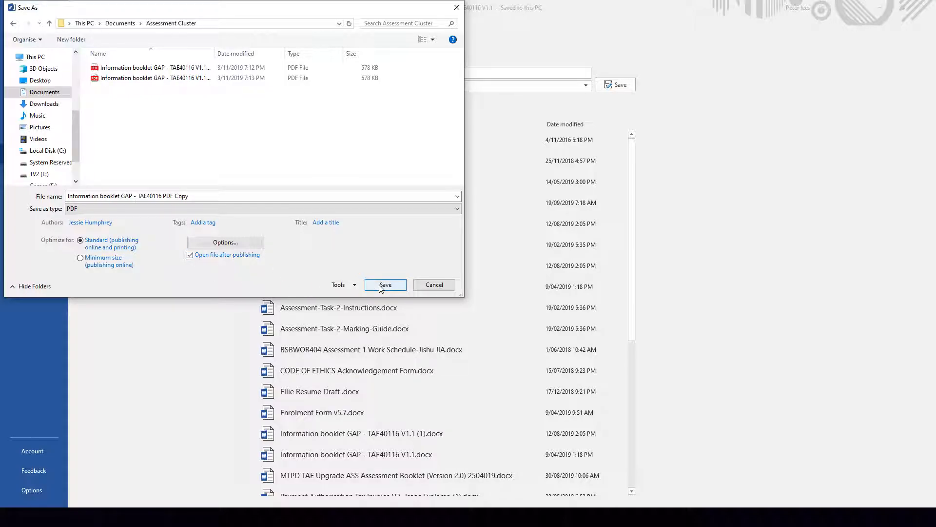
Step: Publish the PDF copy, review it in Microsoft Edge, then close the preview
{"action": "left_click", "coordinate": [385, 285]}
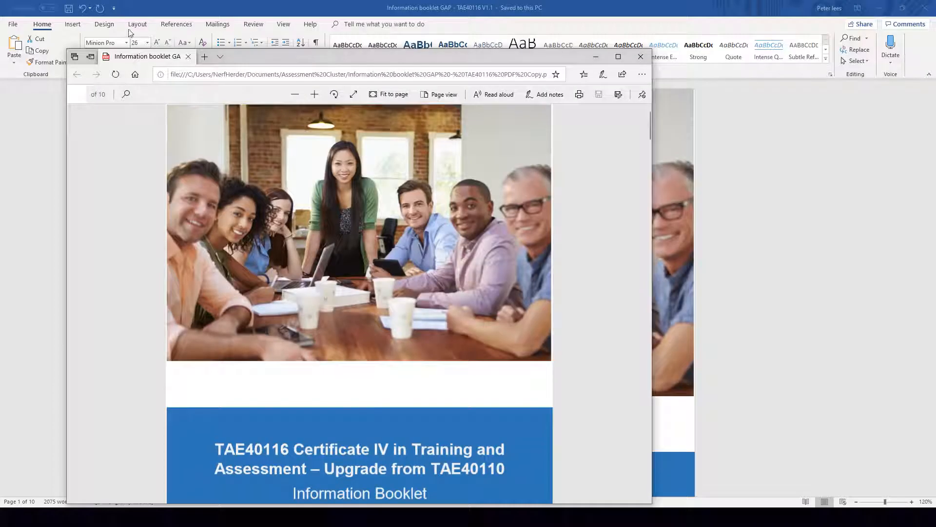
{"action": "left_click", "coordinate": [205, 56]}
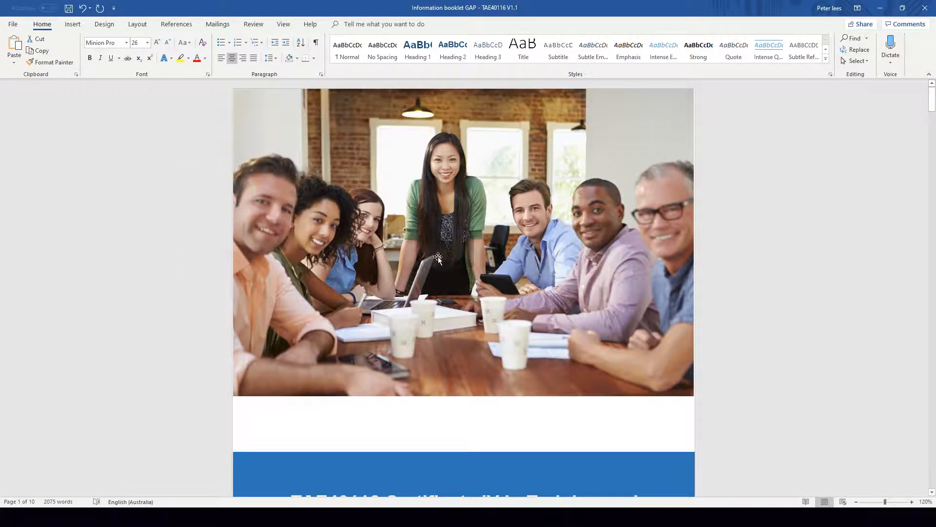
Step: Add the word 'Example' on page two of the booklet and return to the File options
{"action": "scroll", "scroll_direction": "down", "scroll_amount": 3}
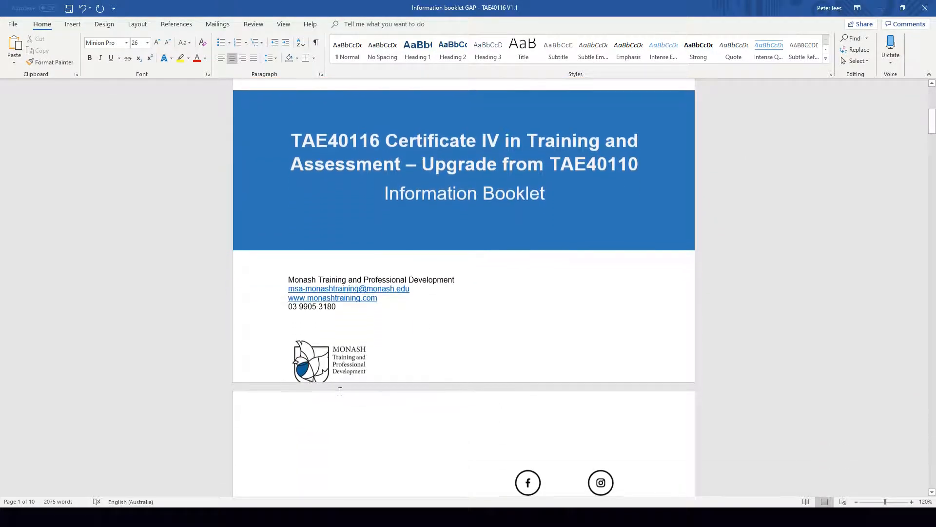
{"action": "type", "text": "Example"}
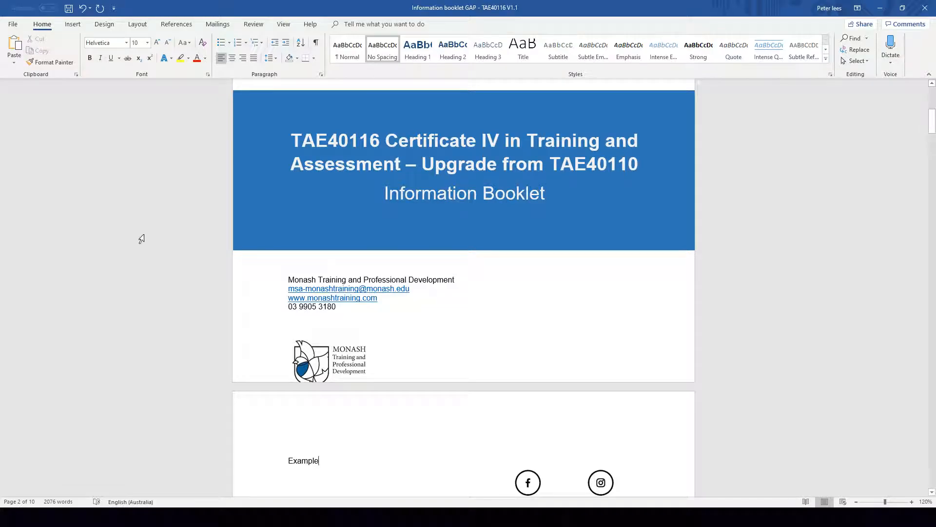
{"action": "left_click", "coordinate": [11, 24]}
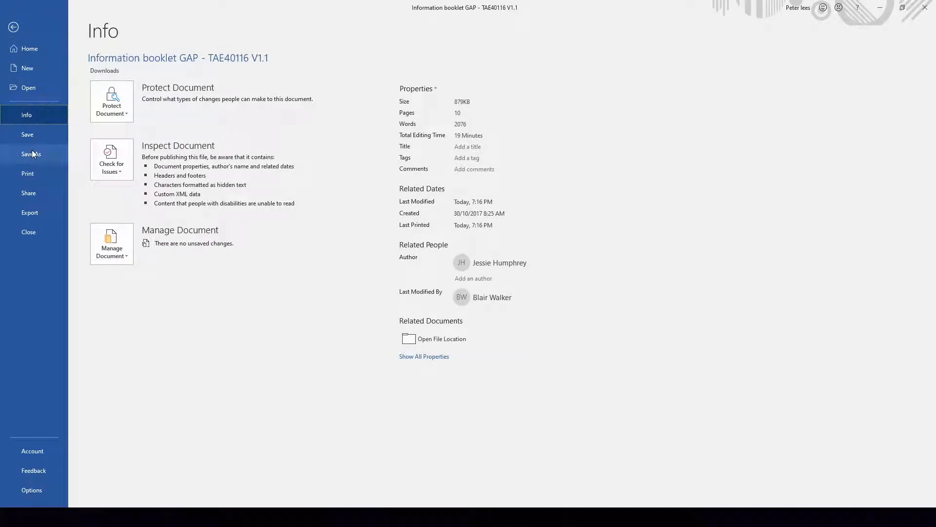
Step: Publish the edited booklet as PDF 'Information booklet GAP - TAE40116 PDF Copy Example' in Assessment Cluster
{"action": "left_click", "coordinate": [30, 154]}
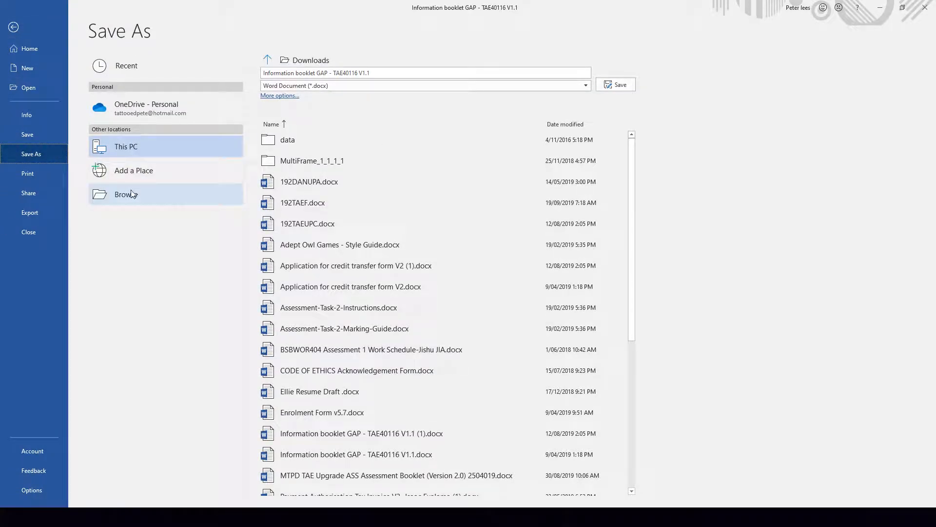
{"action": "left_click", "coordinate": [125, 194]}
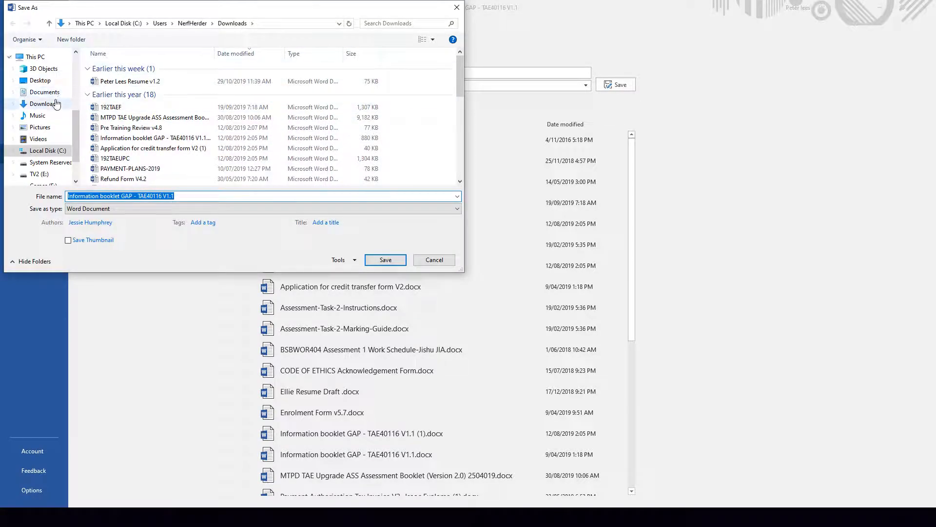
{"action": "left_click", "coordinate": [45, 91]}
{"action": "type", "text": "PDF Copy Example"}
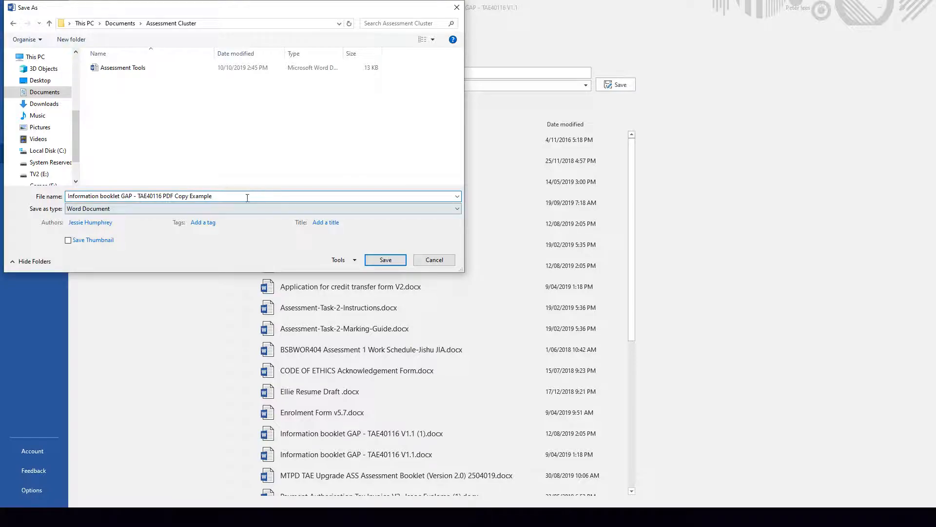
{"action": "left_click", "coordinate": [263, 208]}
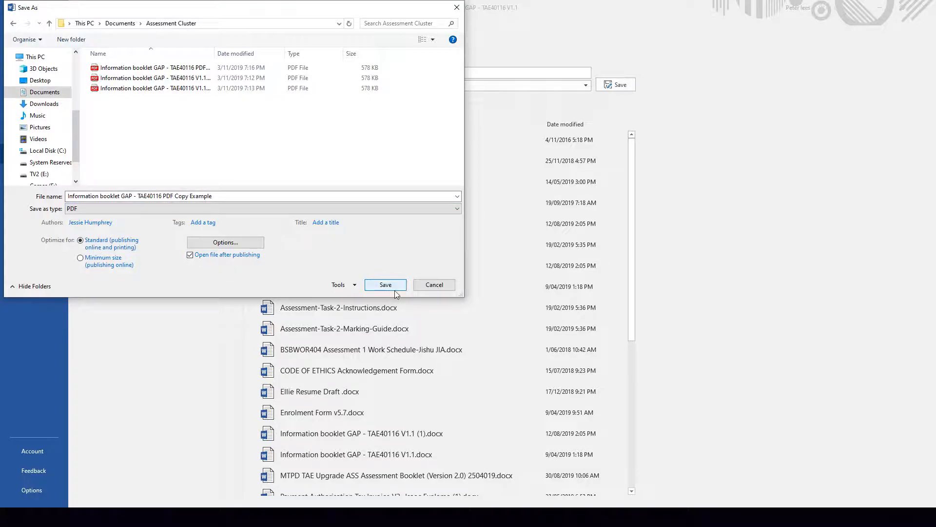
{"action": "left_click", "coordinate": [385, 284]}
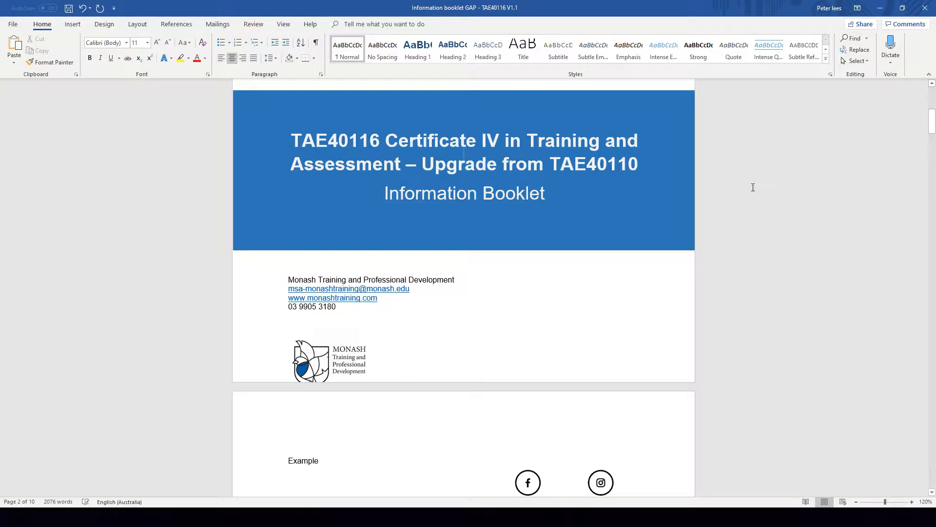
Step: Close Word, saving the changes to the booklet when prompted
{"action": "left_click", "coordinate": [925, 8]}
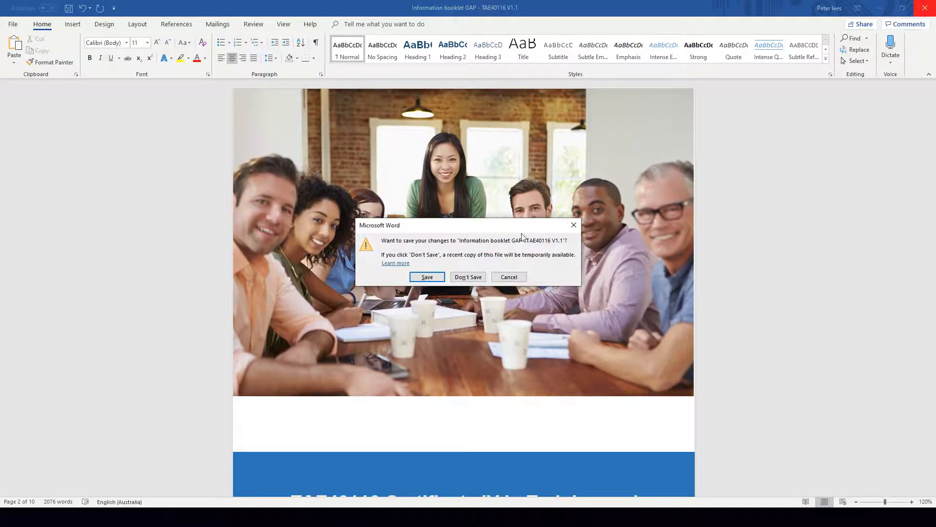
{"action": "mouse_move", "coordinate": [404, 255]}
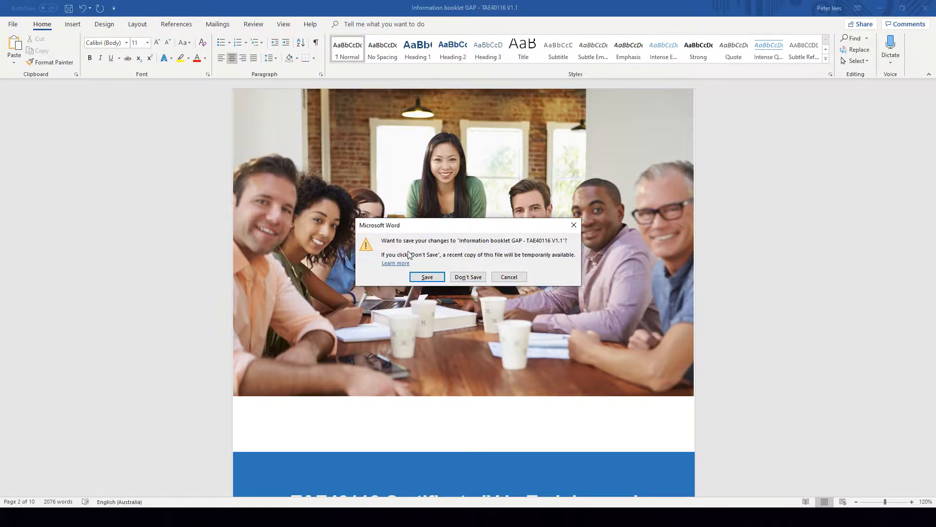
{"action": "mouse_move", "coordinate": [427, 277]}
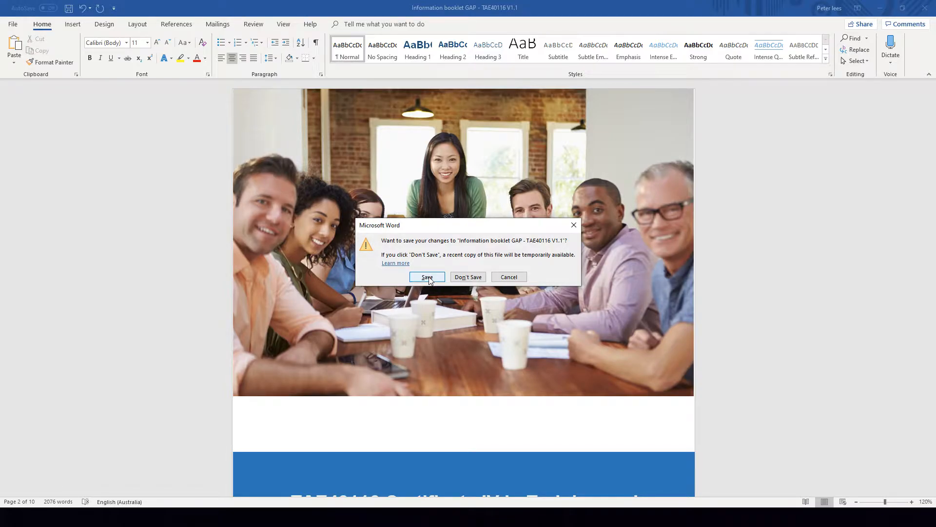
{"action": "left_click", "coordinate": [468, 276]}
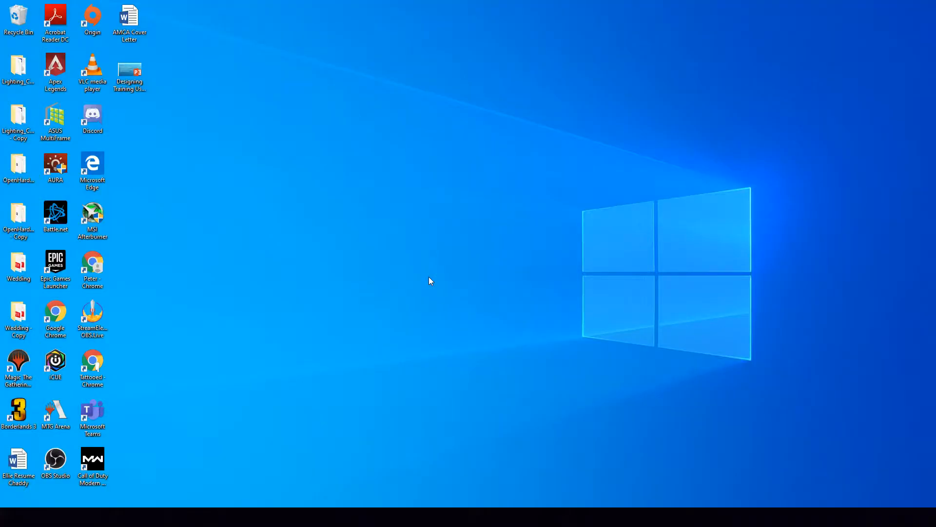
{"action": "mouse_move", "coordinate": [717, 375]}
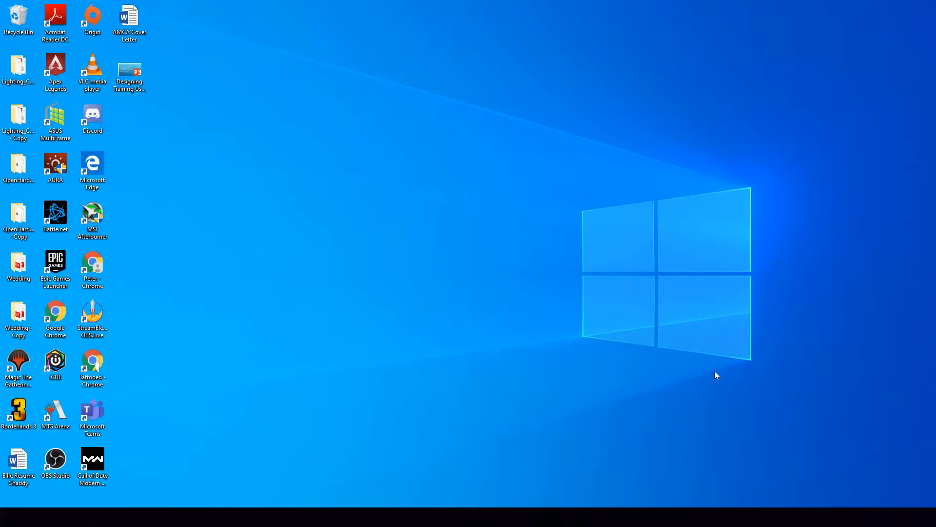